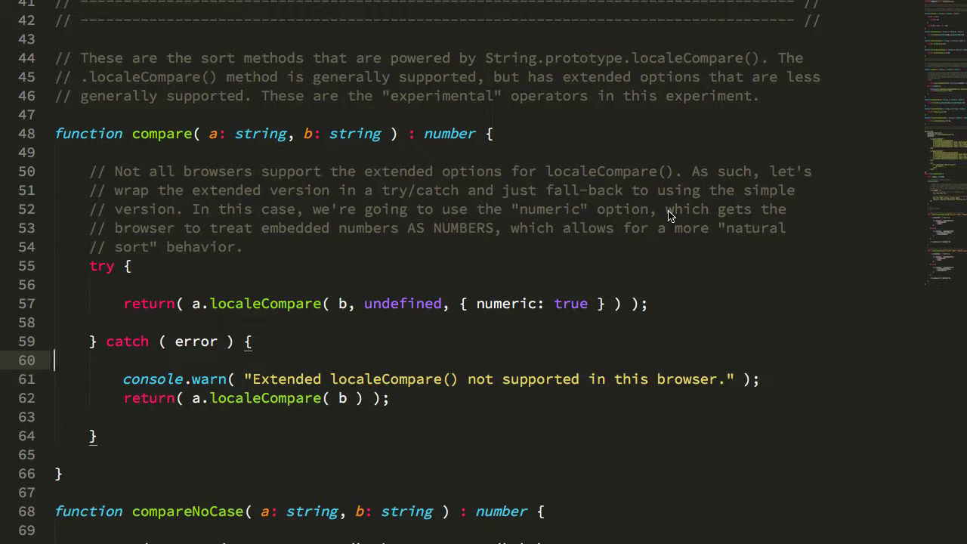
mouse_move(582, 227)
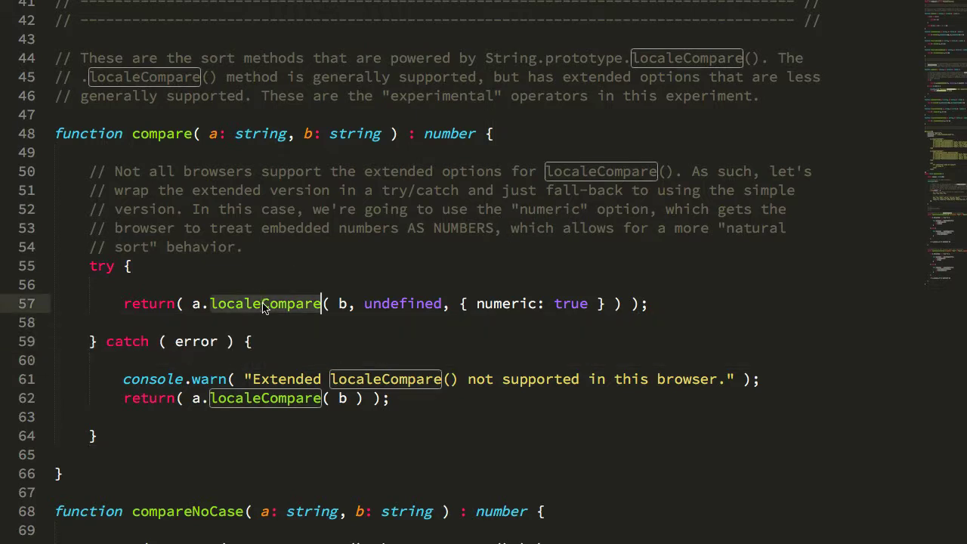
mouse_move(436, 209)
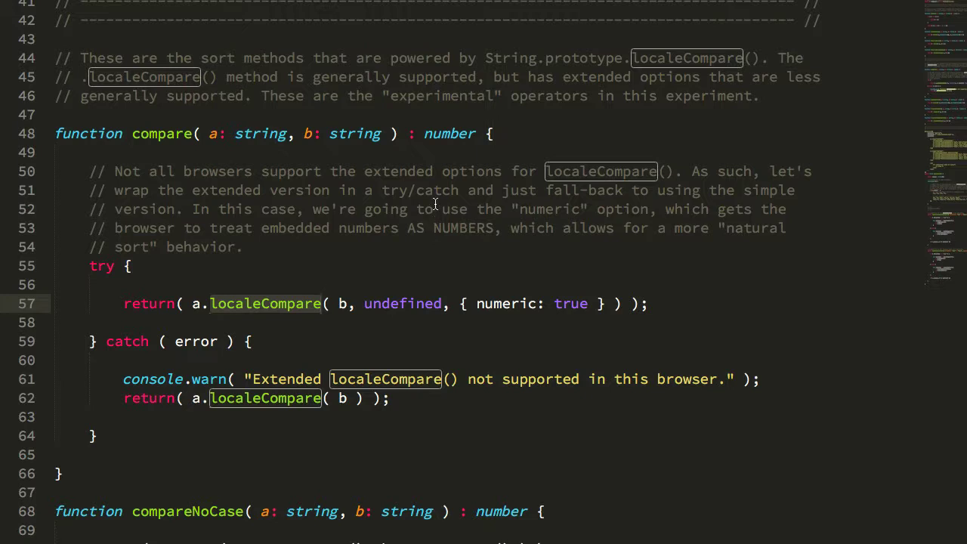
mouse_move(353, 249)
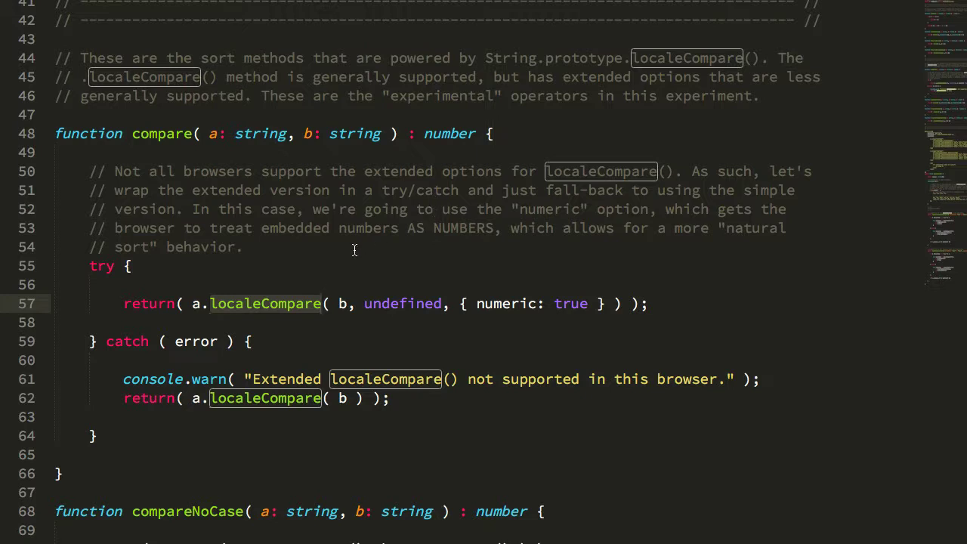
mouse_move(457, 275)
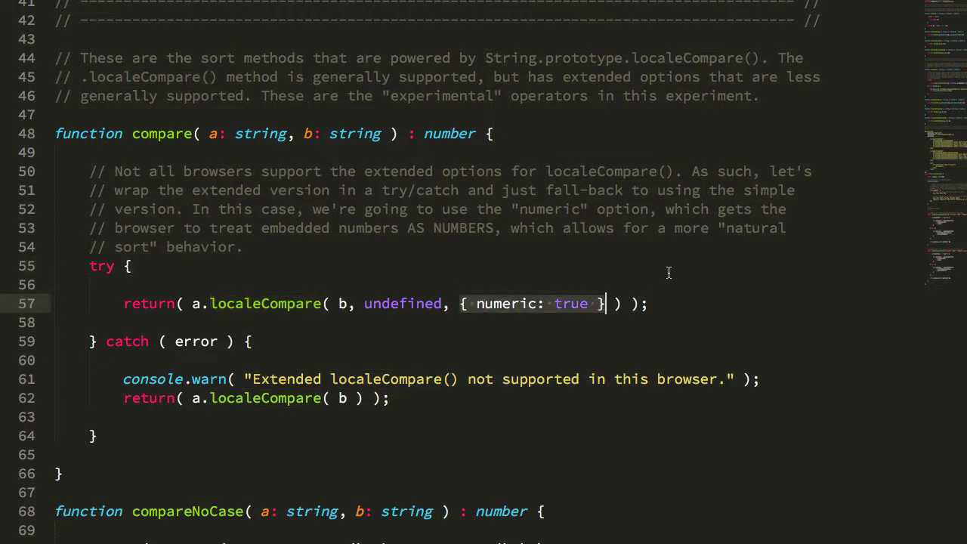
mouse_move(656, 241)
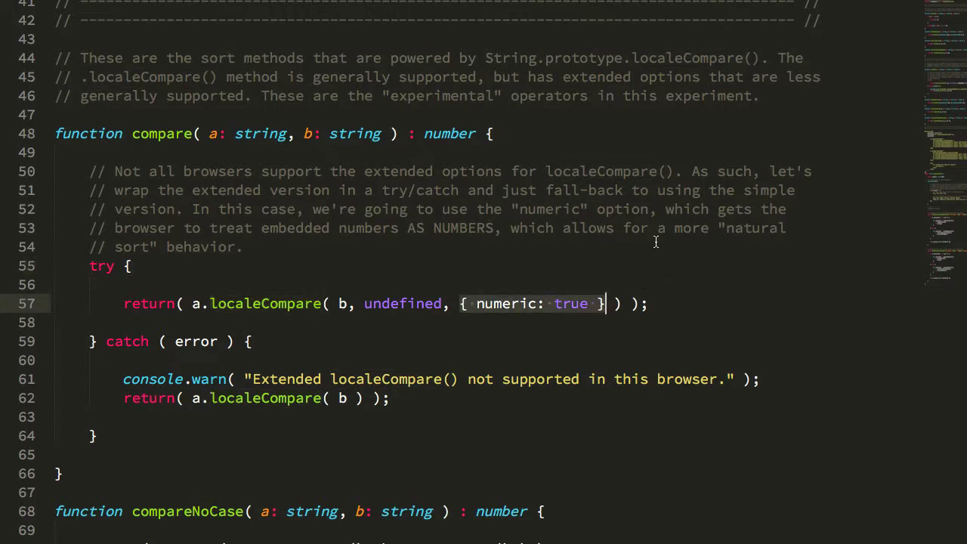
mouse_move(541, 287)
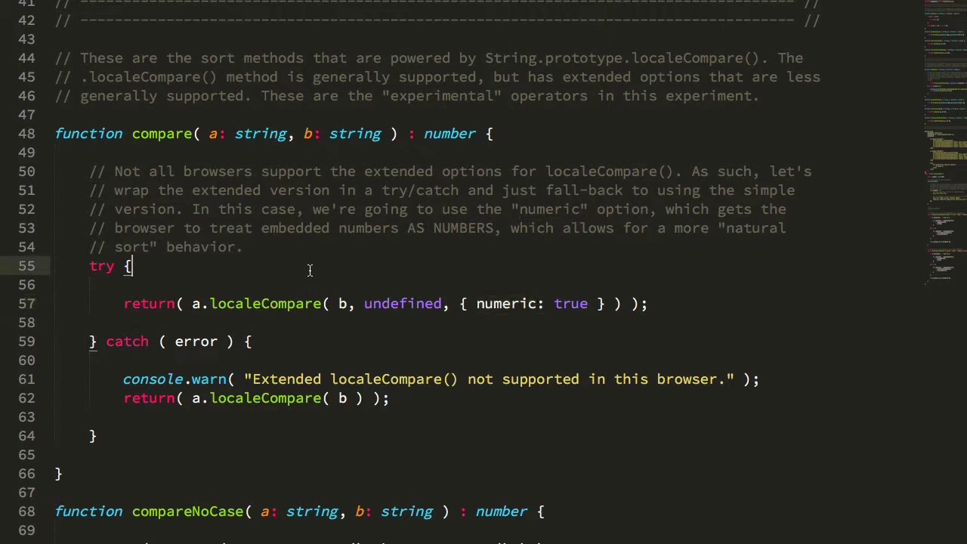
mouse_move(366, 254)
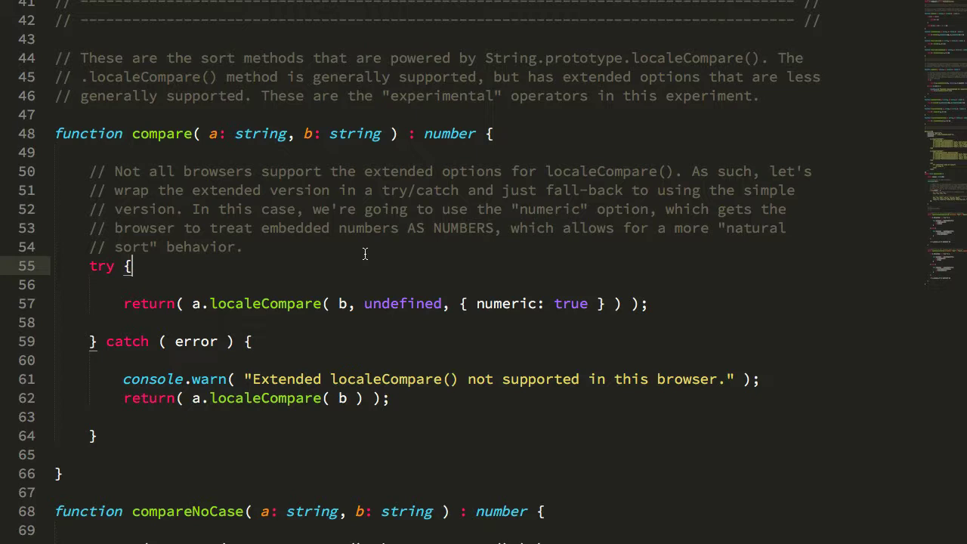
mouse_move(246, 307)
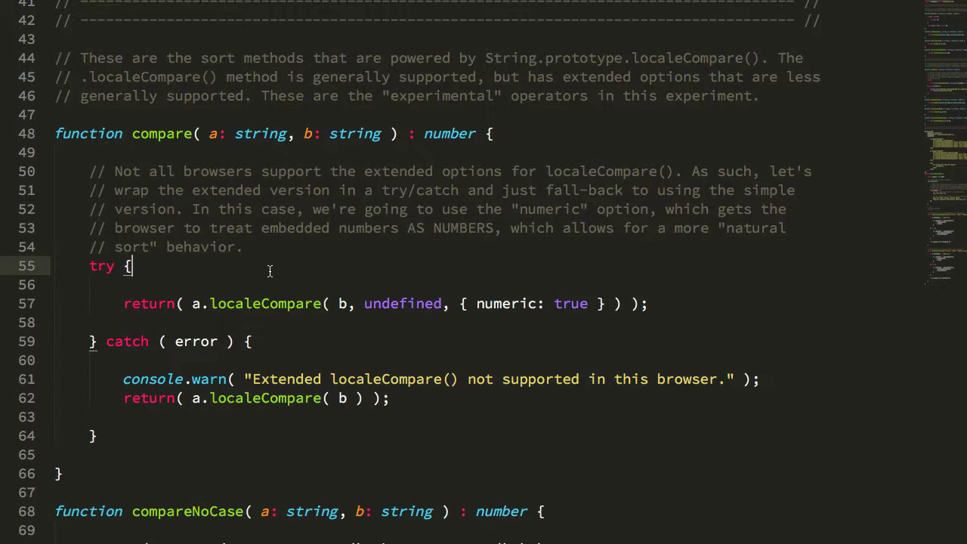
Step: Scroll the editor up to the normal, normalNoCase and inverted sort functions
scroll("up", 3)
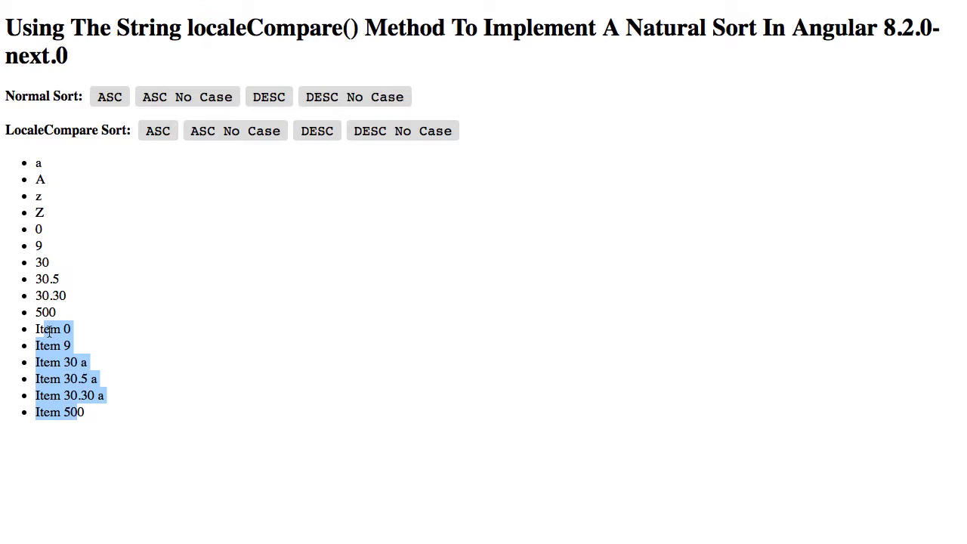
mouse_move(66, 378)
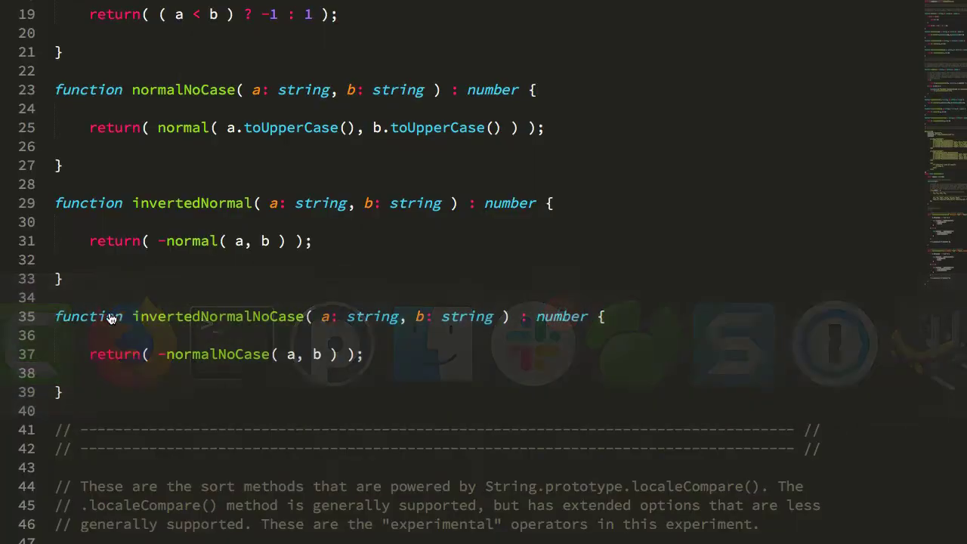
scroll("down", 3)
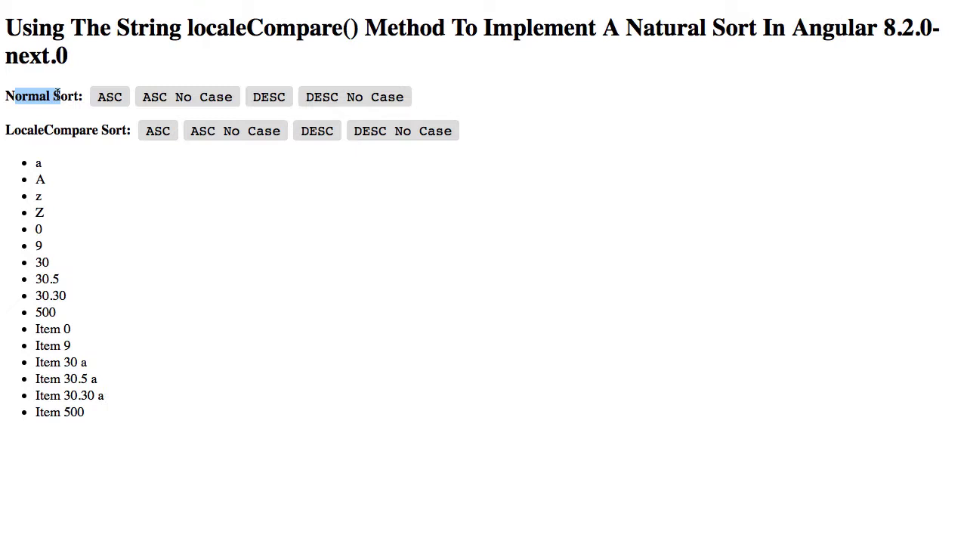
mouse_move(49, 128)
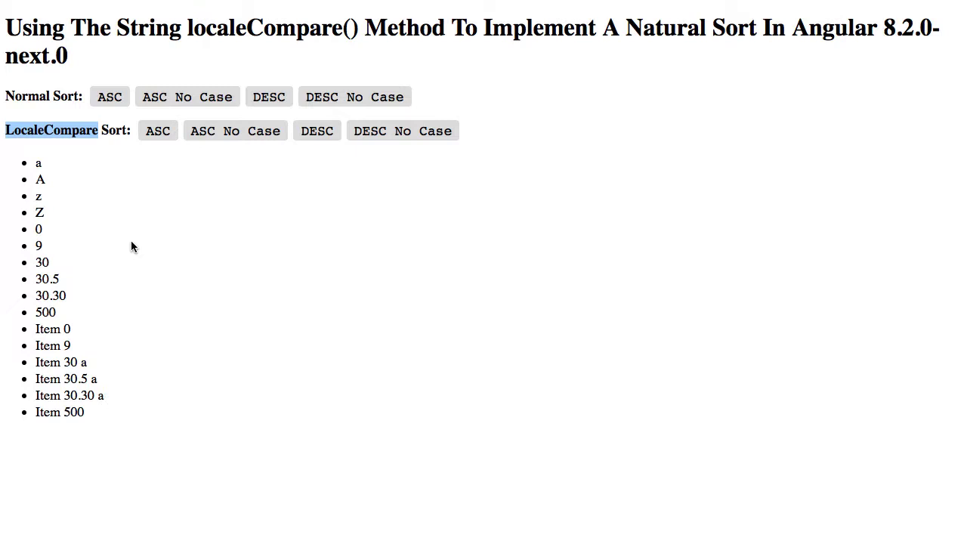
mouse_move(393, 151)
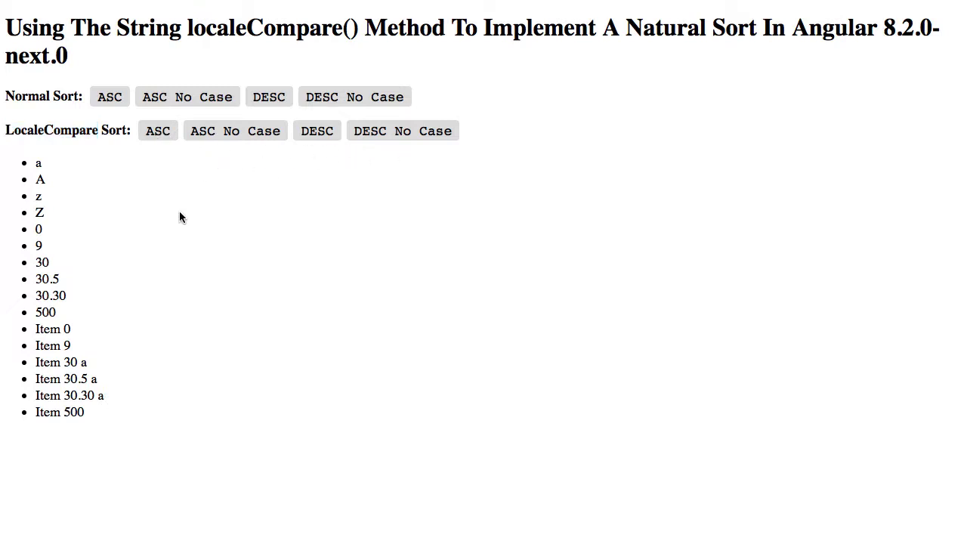
Step: Sort the demo list with the Normal Sort ASC comparison
left_click(109, 96)
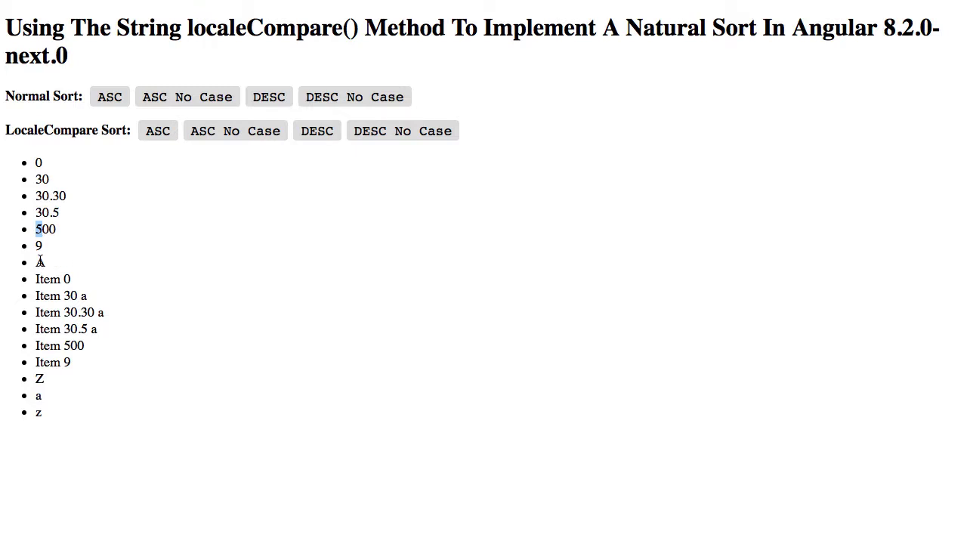
mouse_move(61, 245)
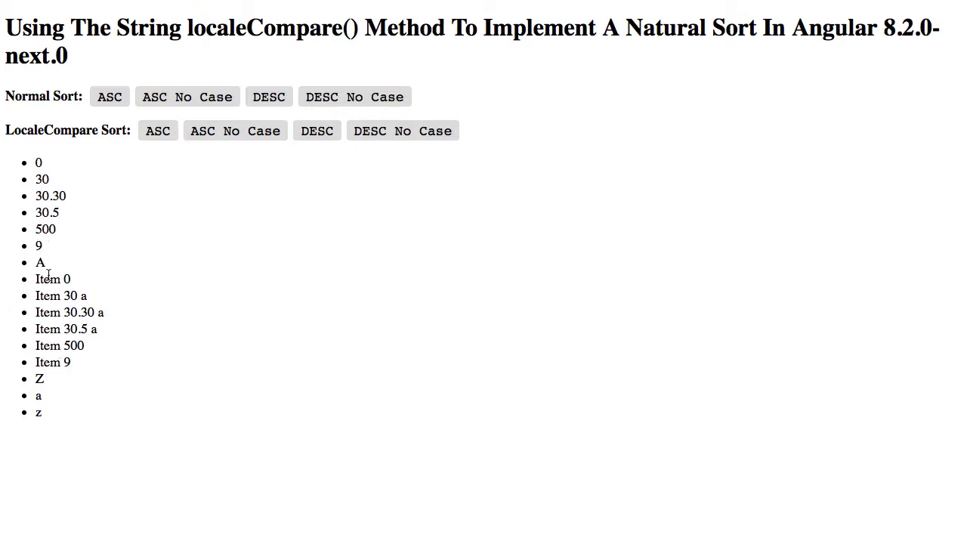
mouse_move(90, 135)
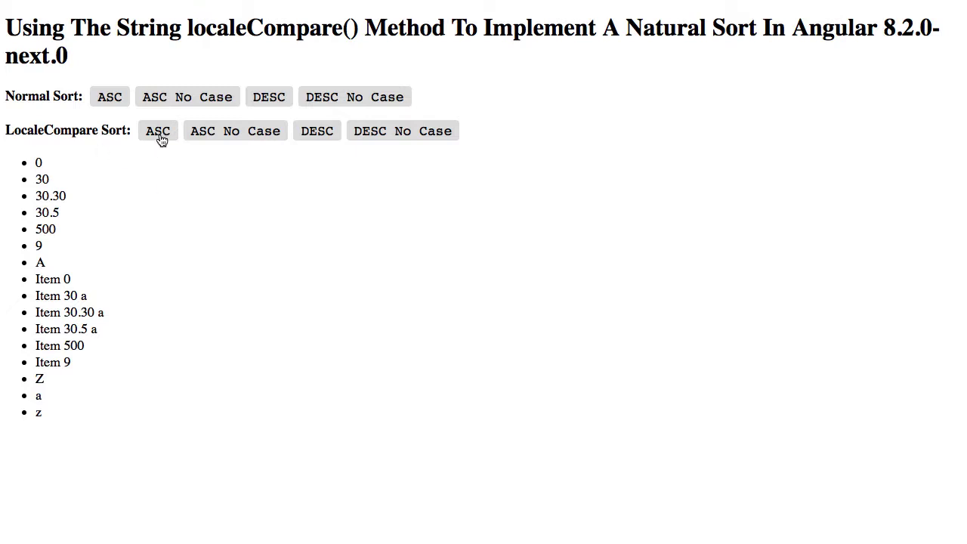
left_click(157, 130)
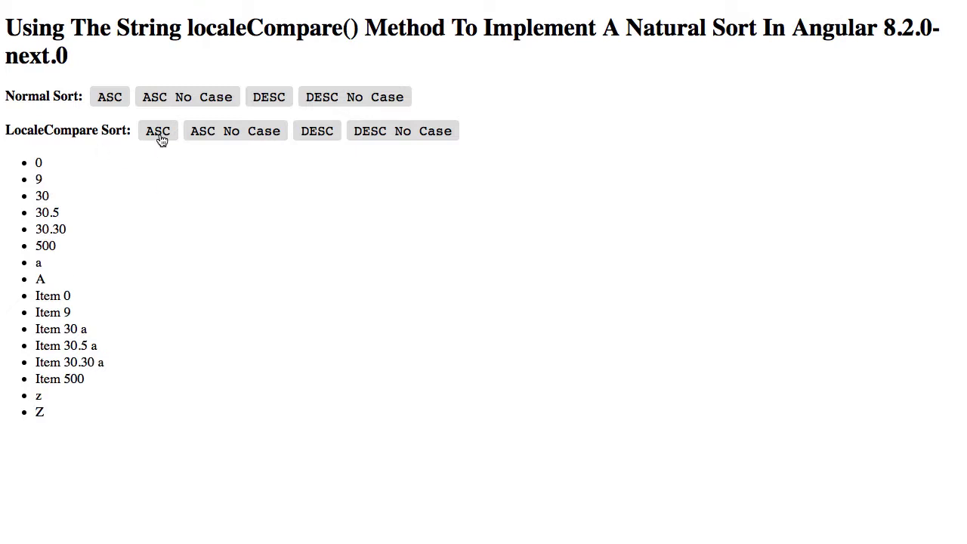
mouse_move(51, 198)
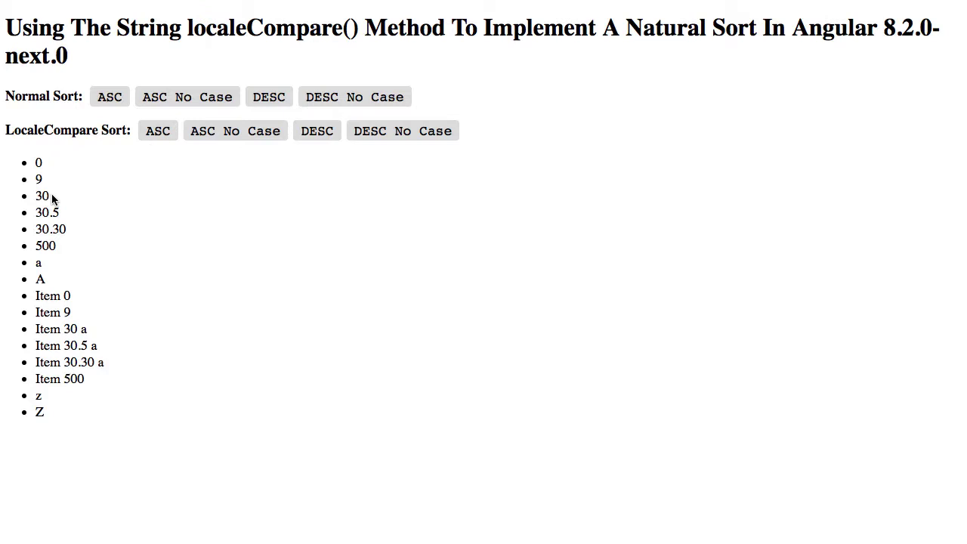
left_click_drag(39, 163, 45, 245)
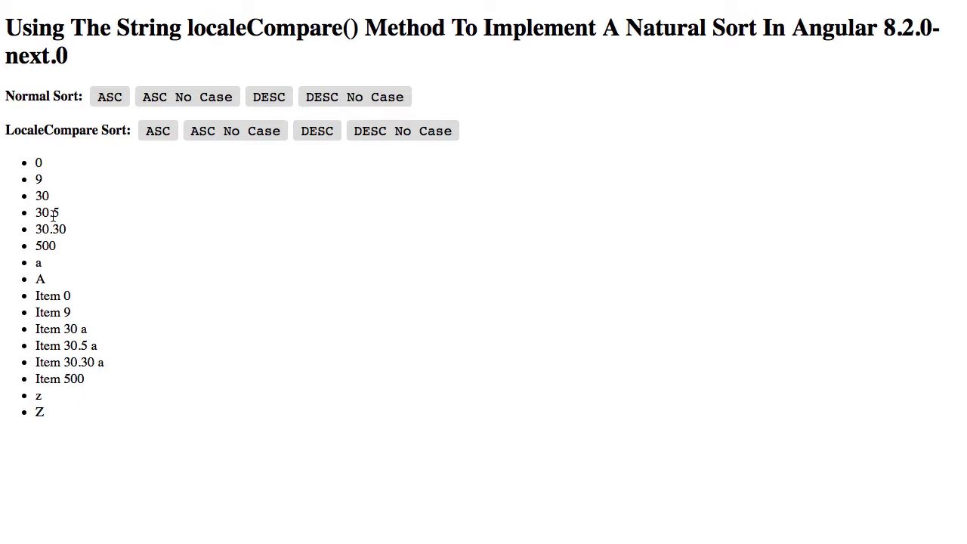
mouse_move(114, 217)
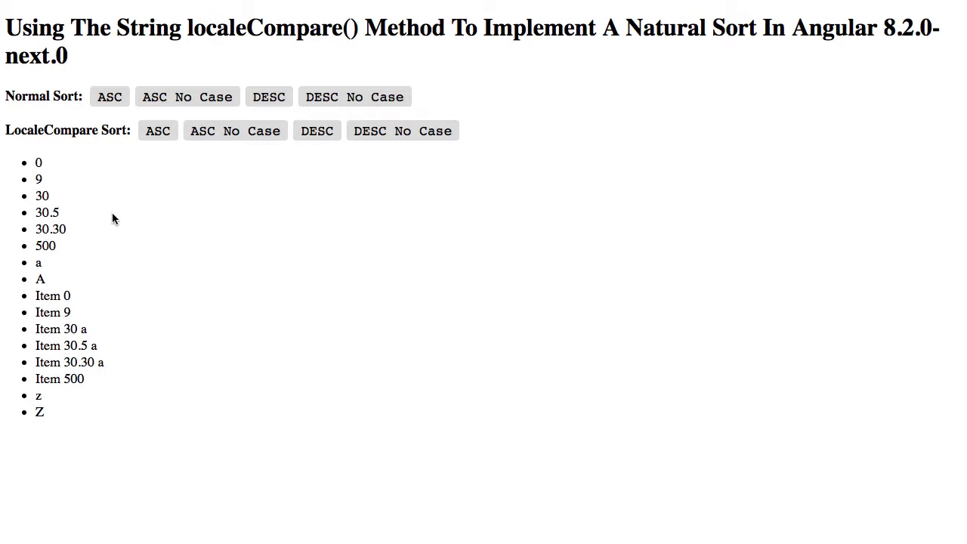
mouse_move(42, 230)
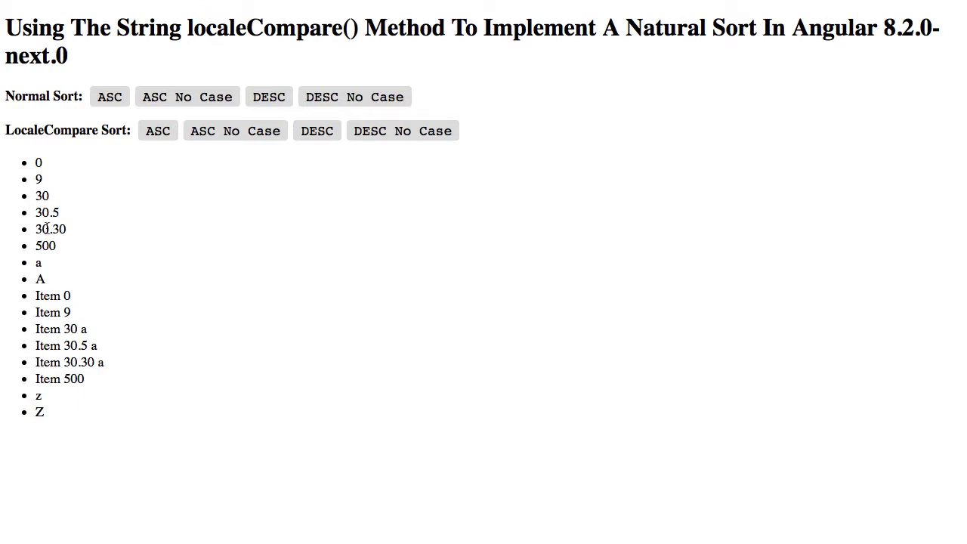
double_click(52, 230)
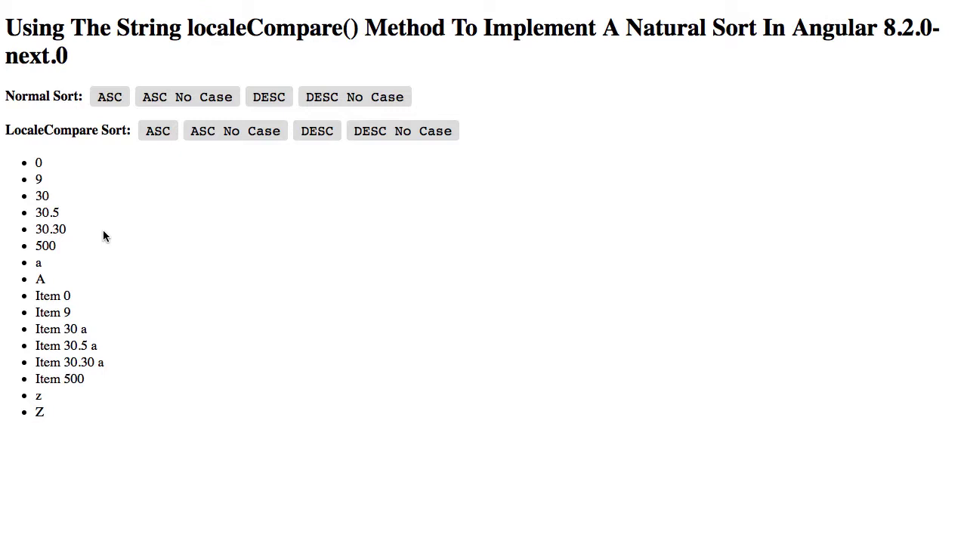
mouse_move(133, 308)
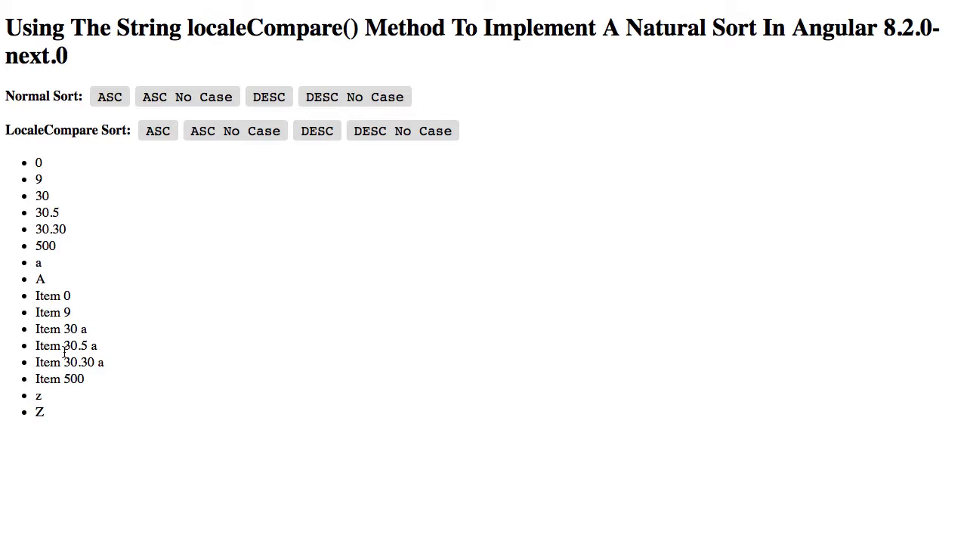
double_click(66, 295)
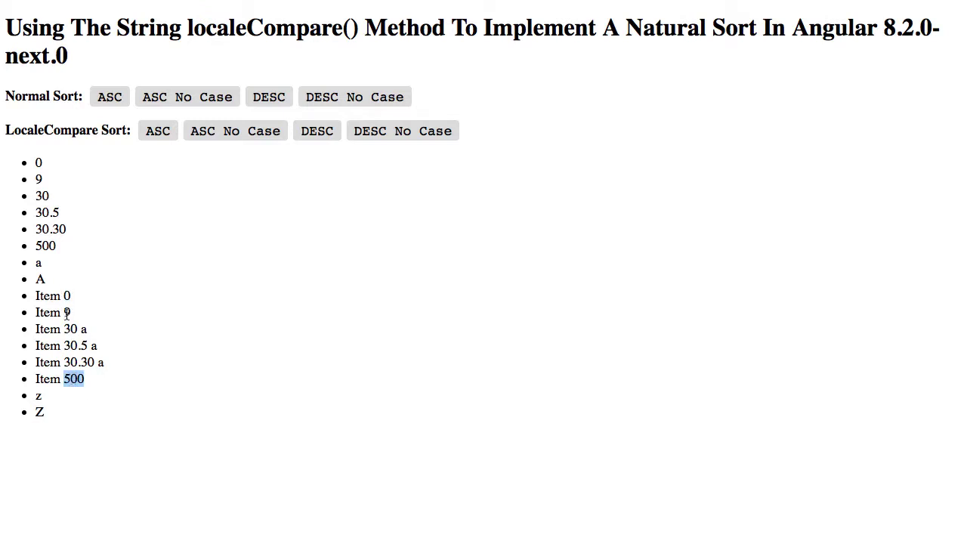
mouse_move(118, 360)
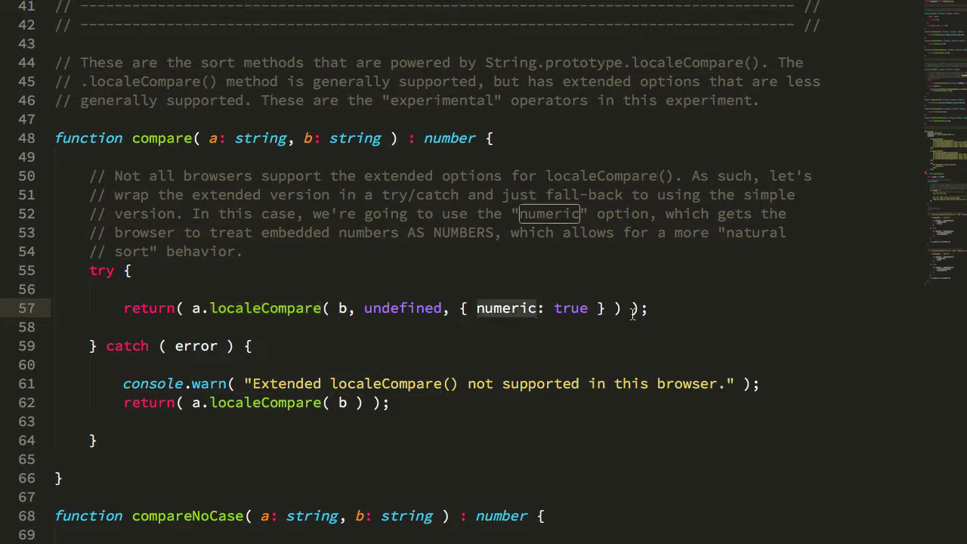
mouse_move(352, 308)
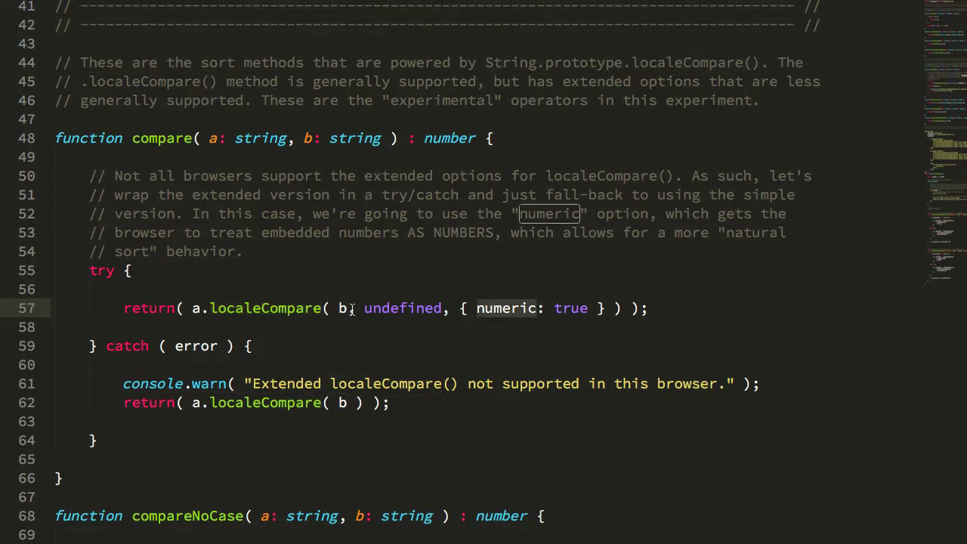
Step: Bring the localeCompare compare function with numeric option and try/catch fallback into view
double_click(265, 308)
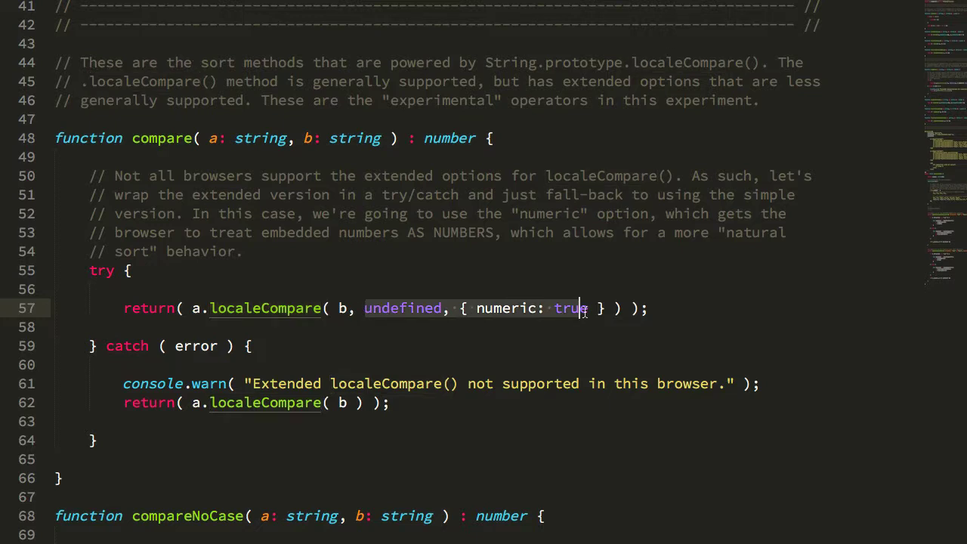
mouse_move(620, 309)
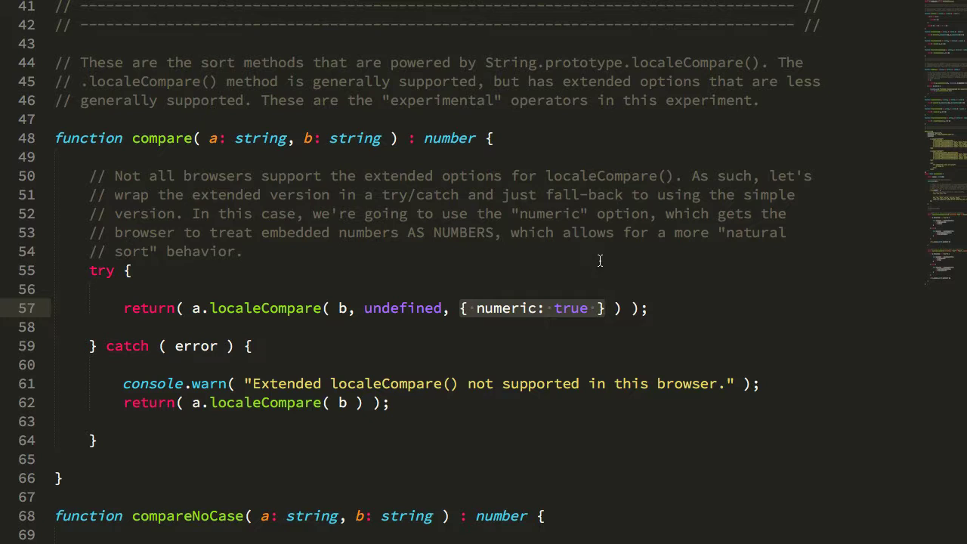
mouse_move(112, 269)
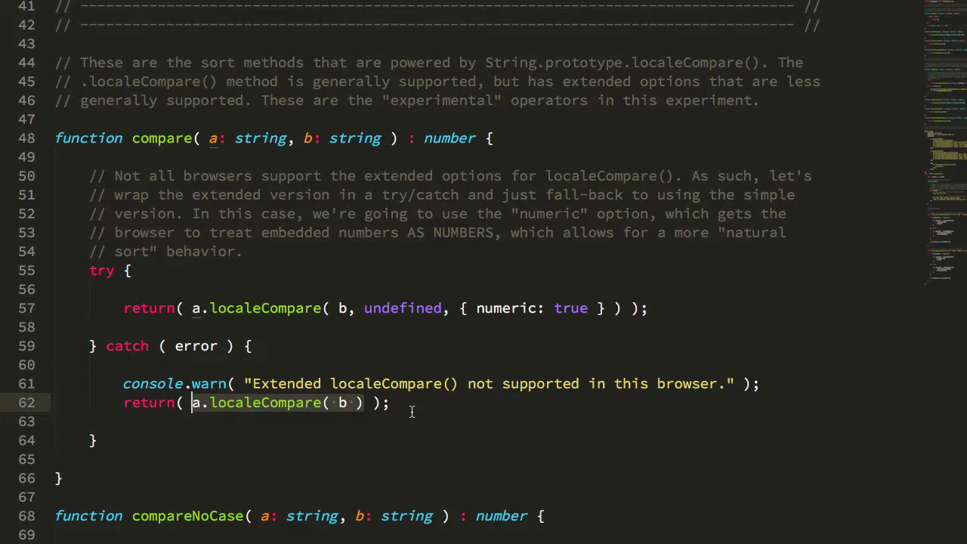
mouse_move(430, 409)
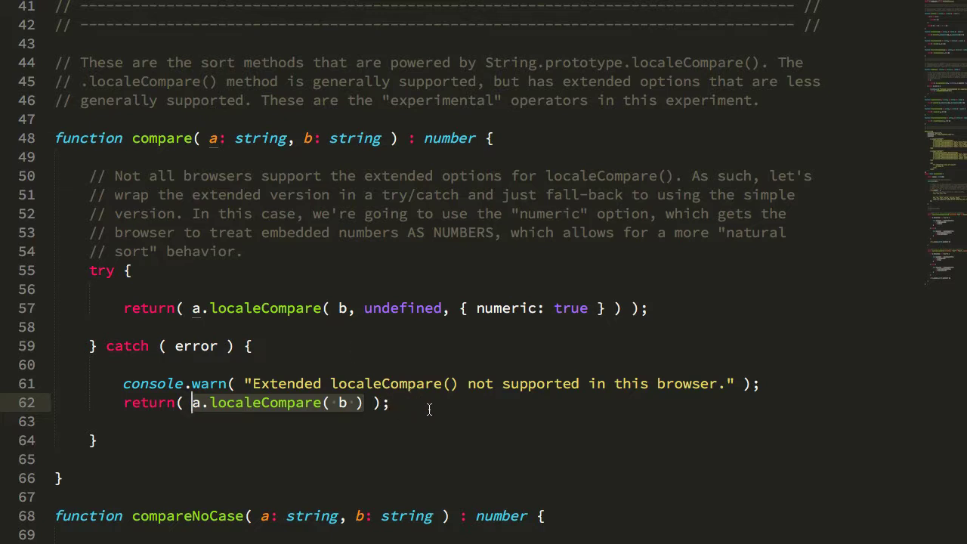
mouse_move(432, 408)
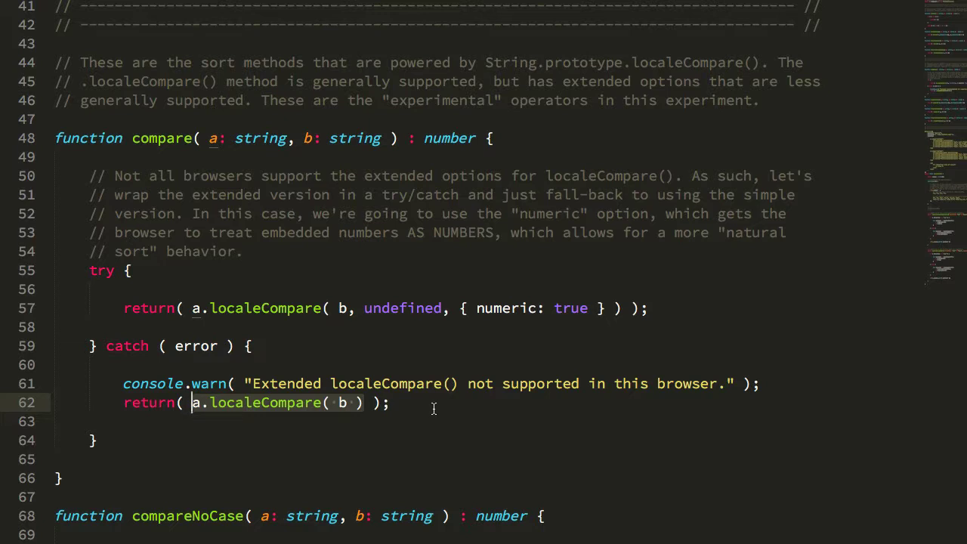
mouse_move(290, 284)
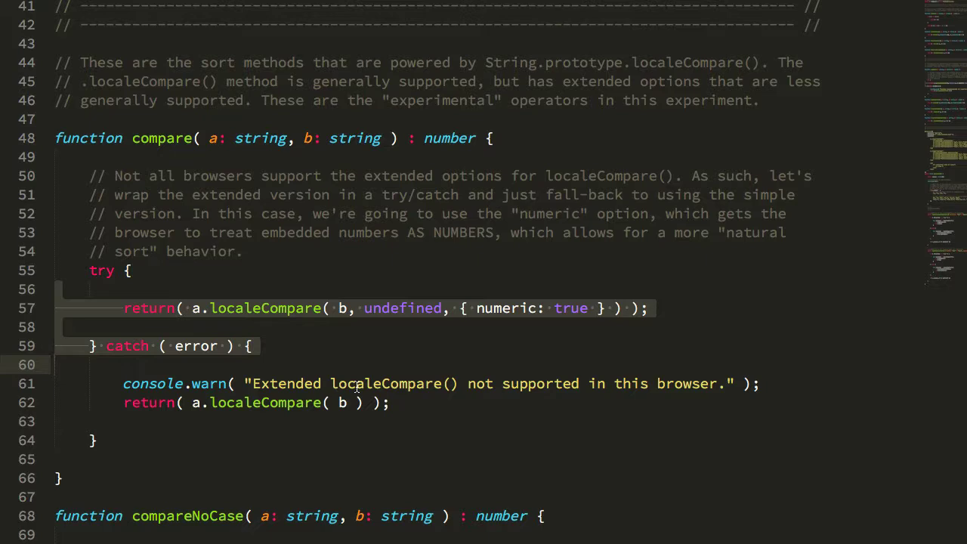
mouse_move(323, 321)
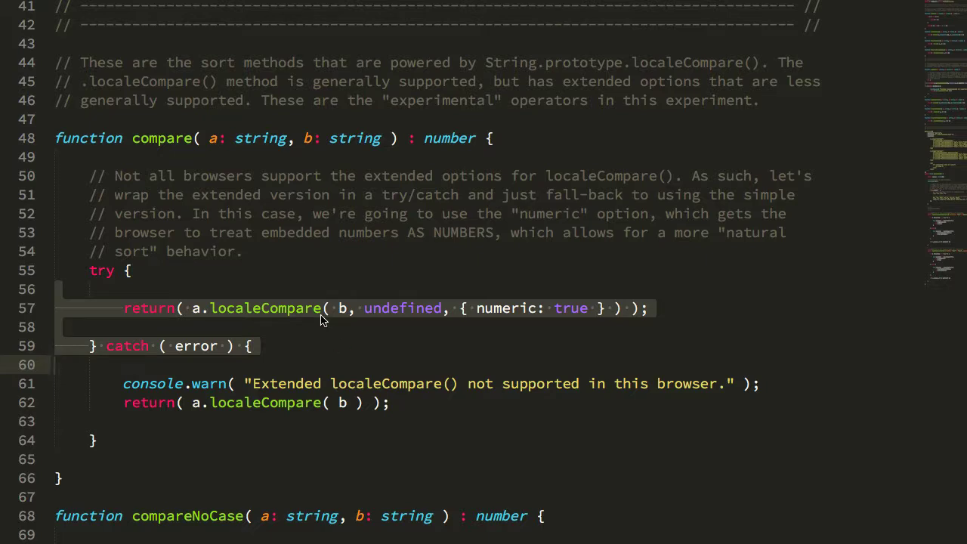
scroll("down", 3)
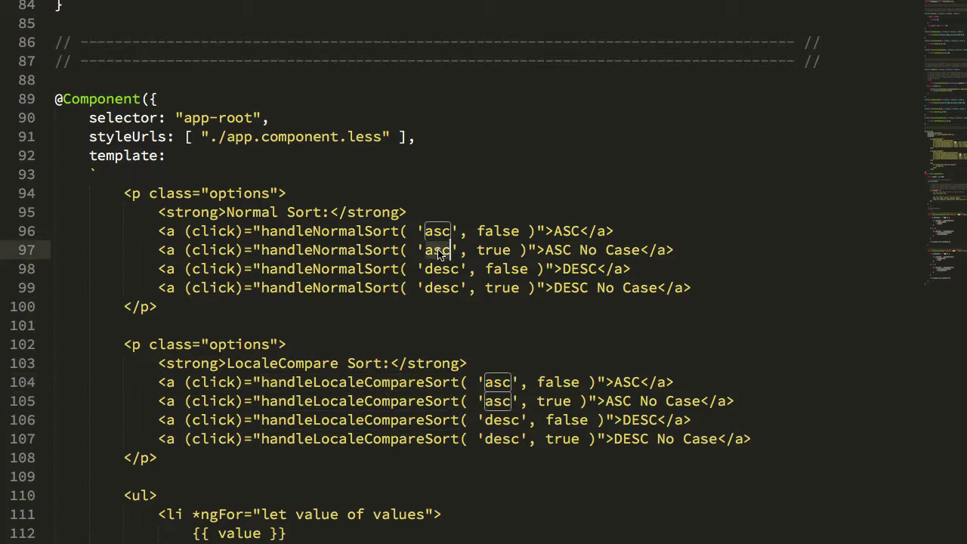
mouse_move(592, 299)
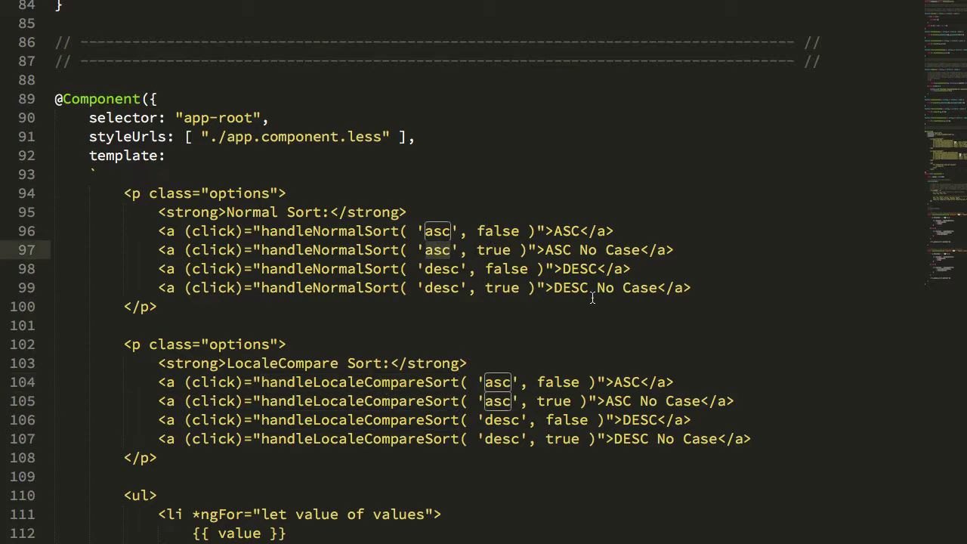
scroll("down", 3)
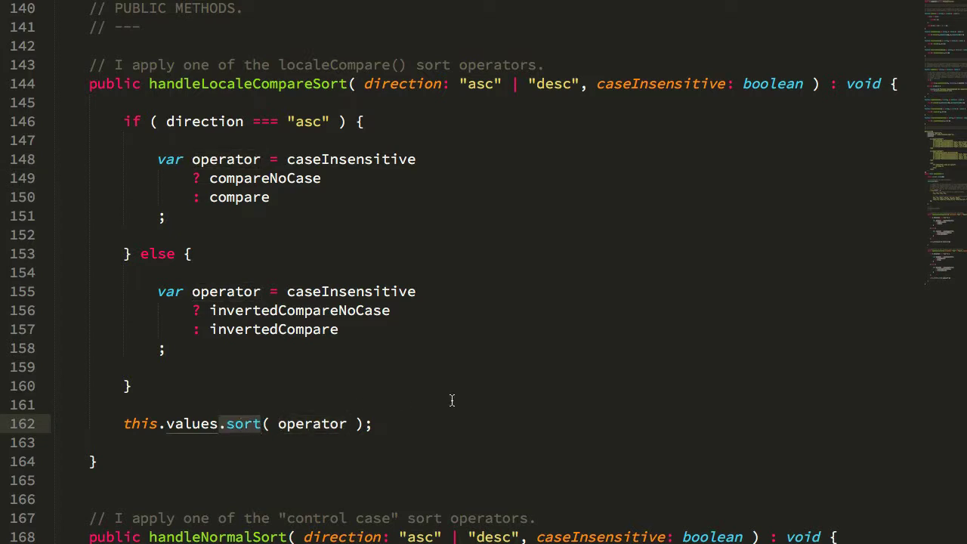
mouse_move(203, 441)
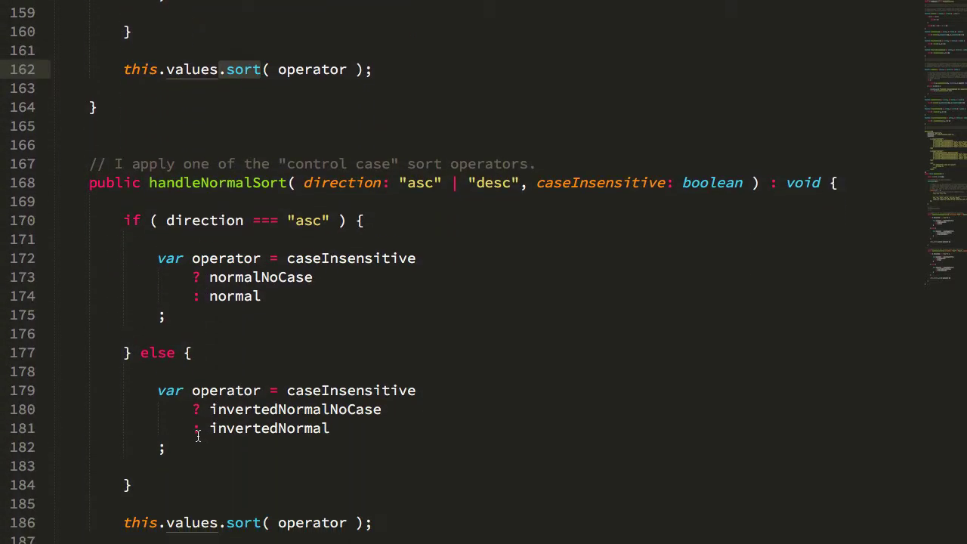
scroll("down", 3)
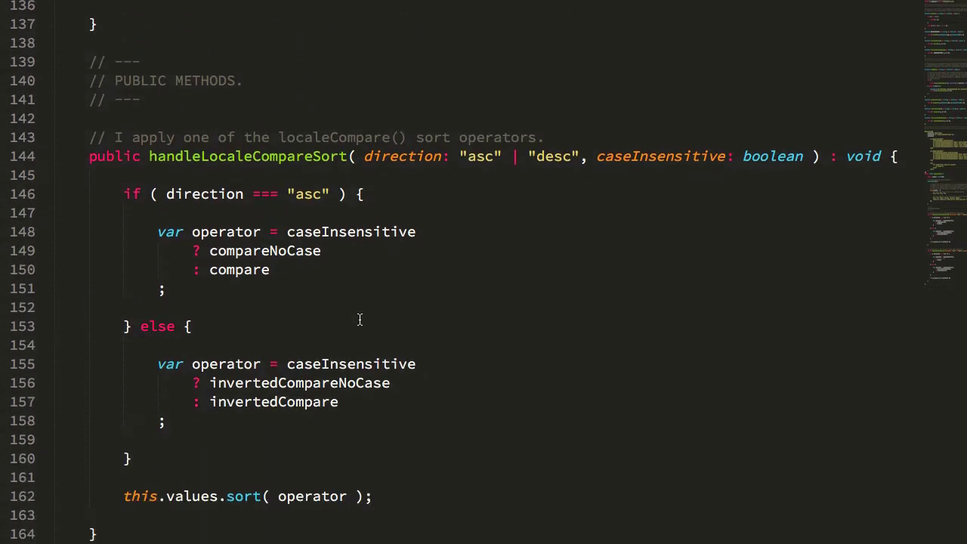
scroll("down", 3)
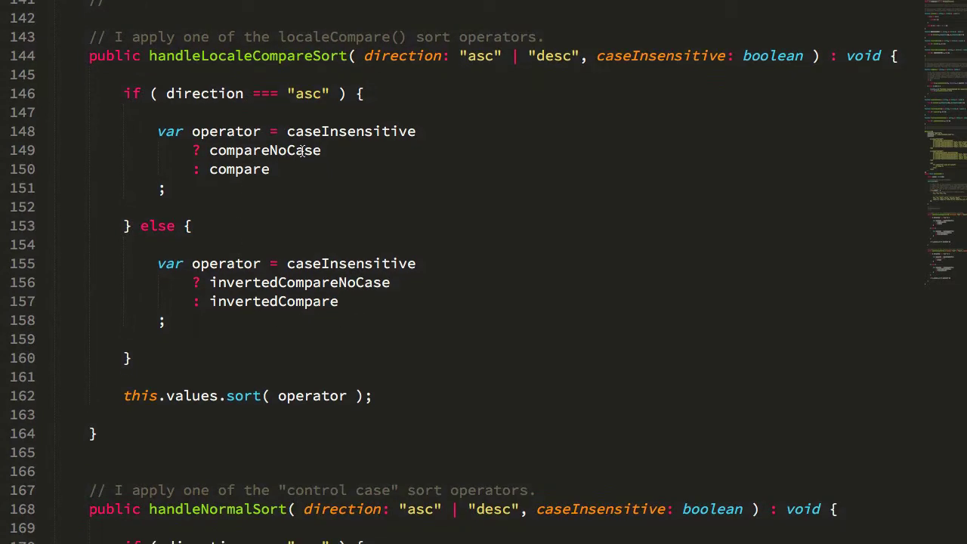
mouse_move(341, 283)
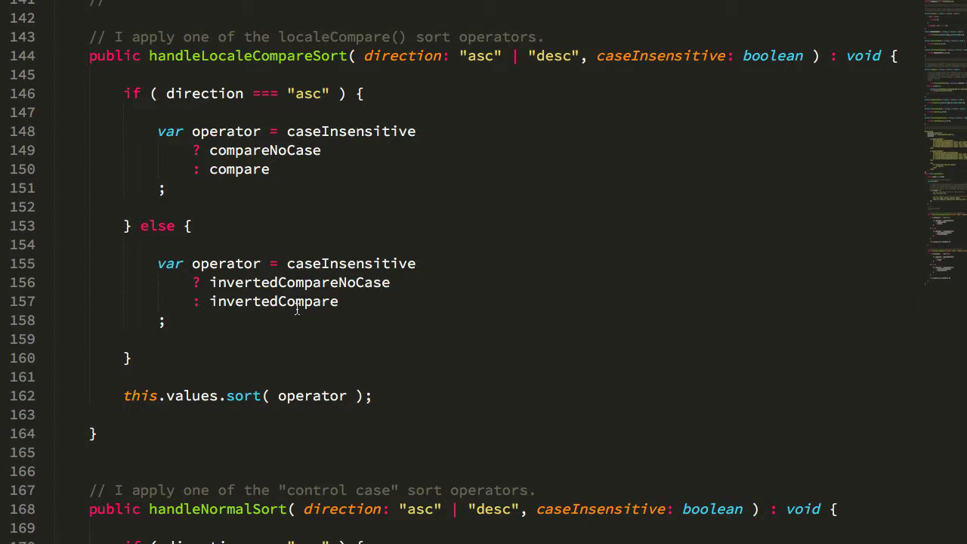
mouse_move(250, 243)
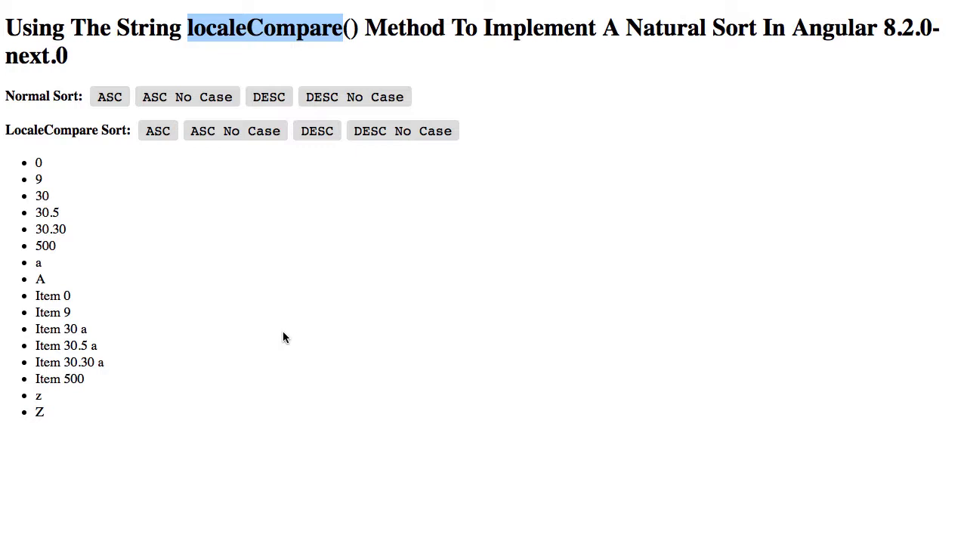
mouse_move(262, 339)
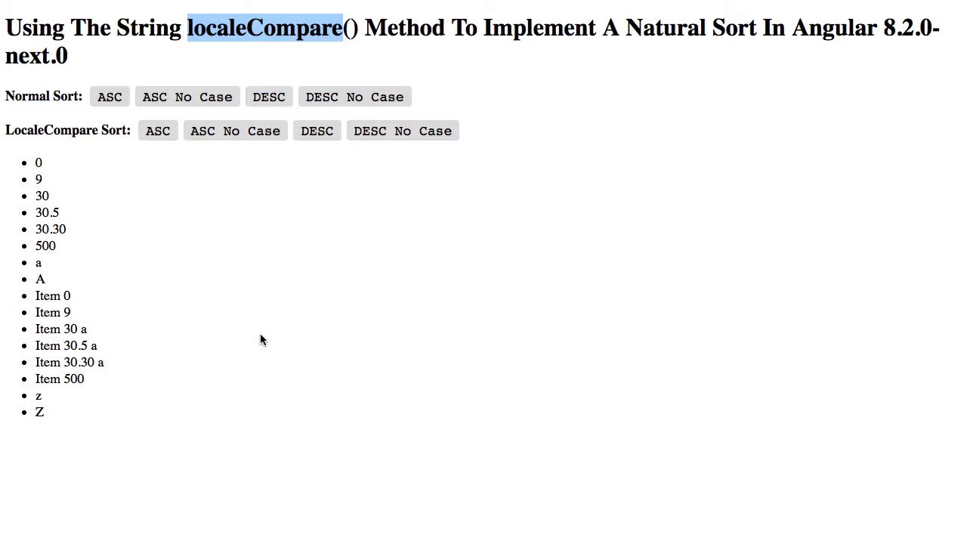
mouse_move(88, 169)
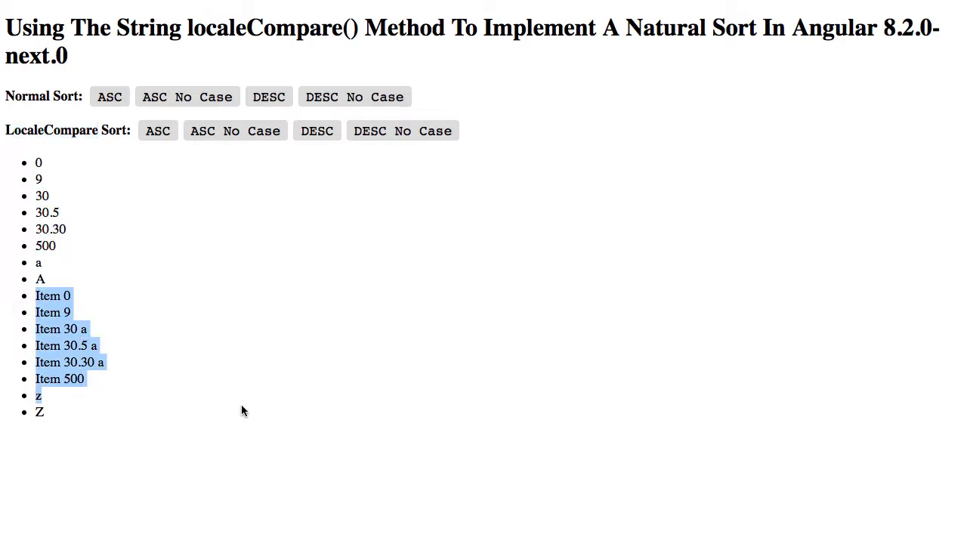
mouse_move(575, 366)
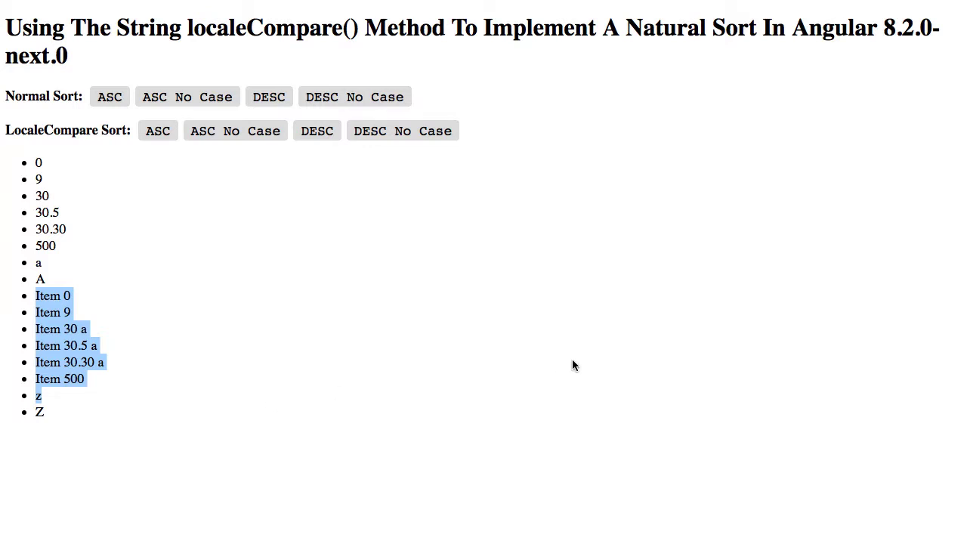